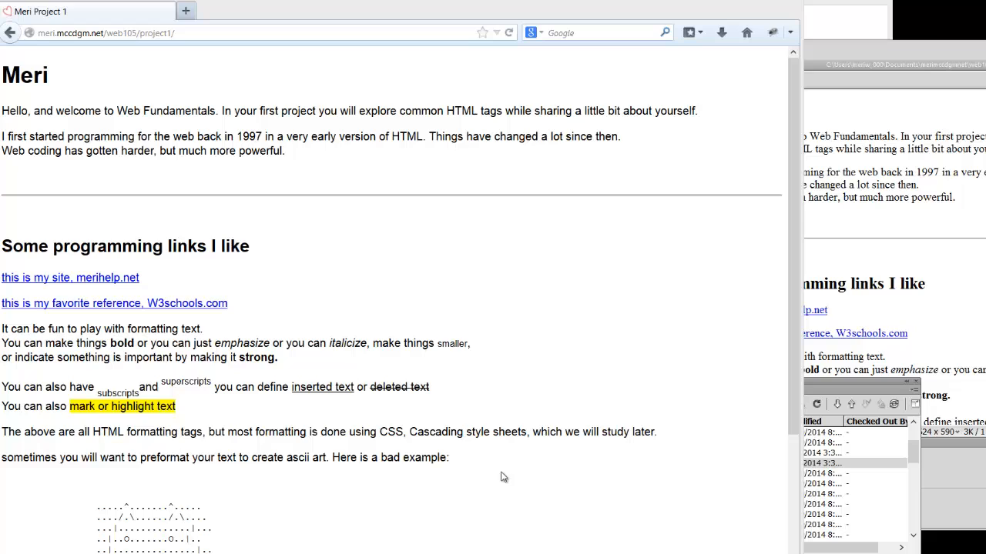
mouse_move(512, 462)
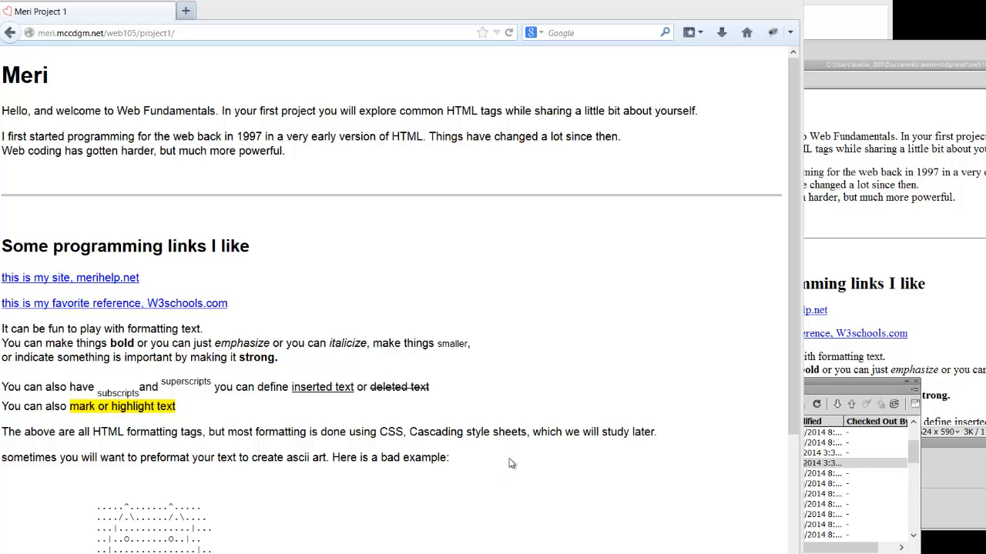
mouse_move(545, 300)
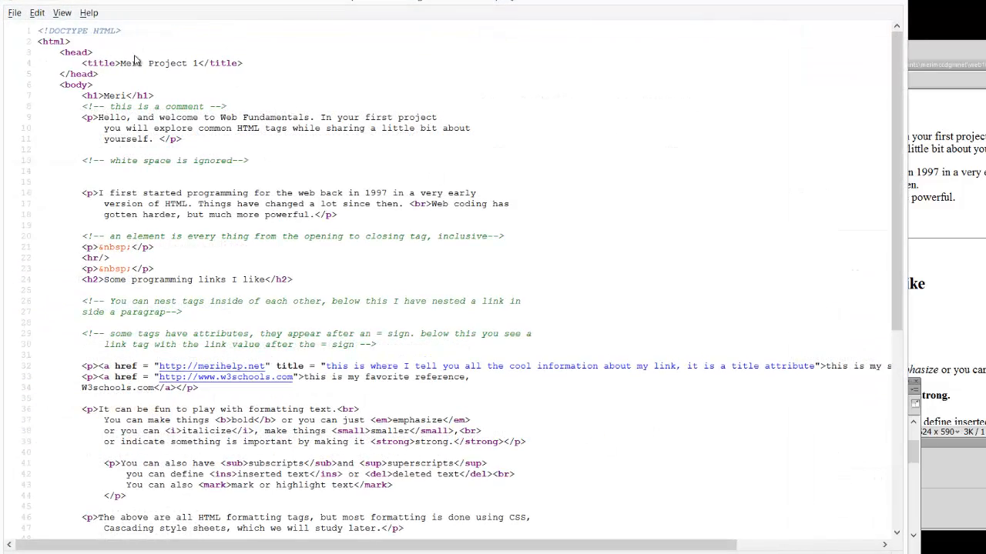
scroll(down, 3)
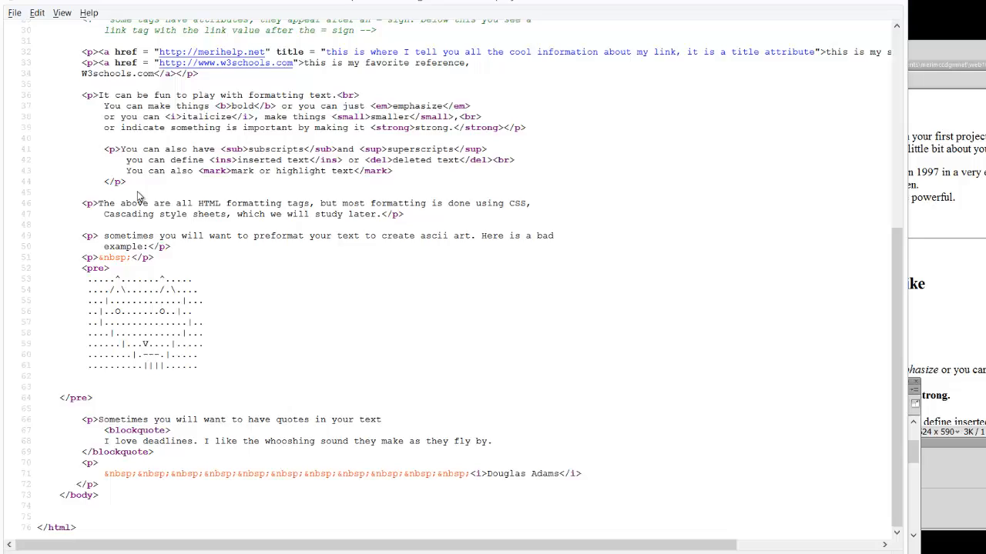
scroll(up, 3)
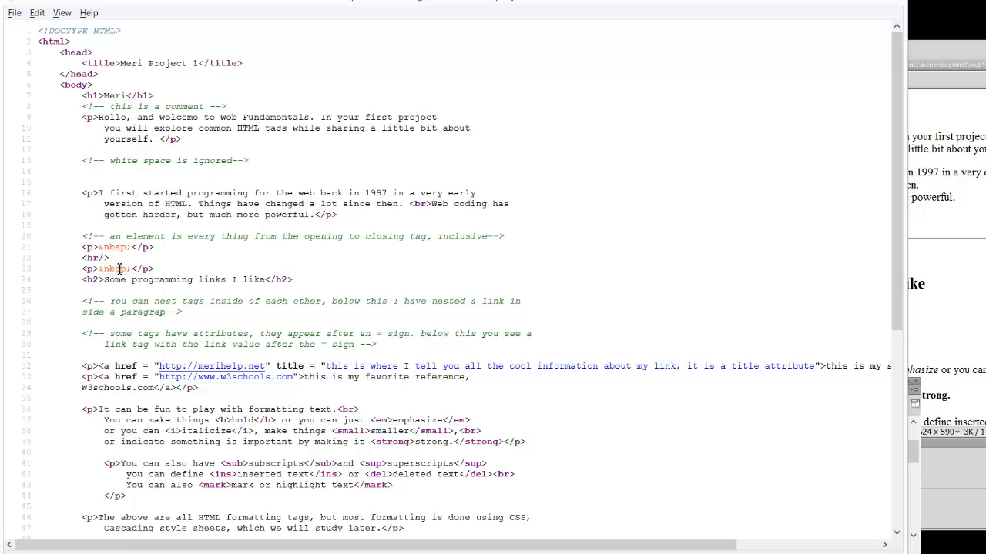
mouse_move(351, 388)
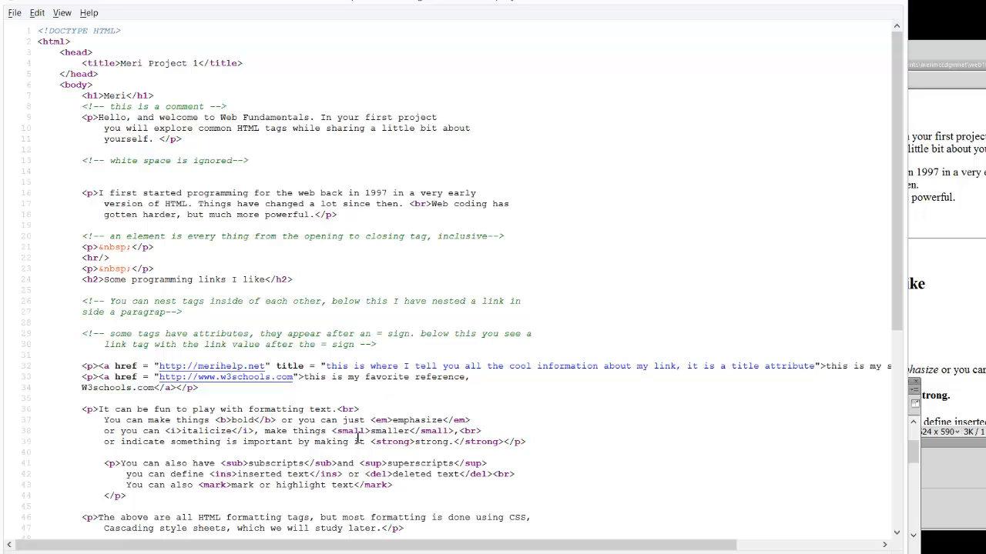
scroll(down, 3)
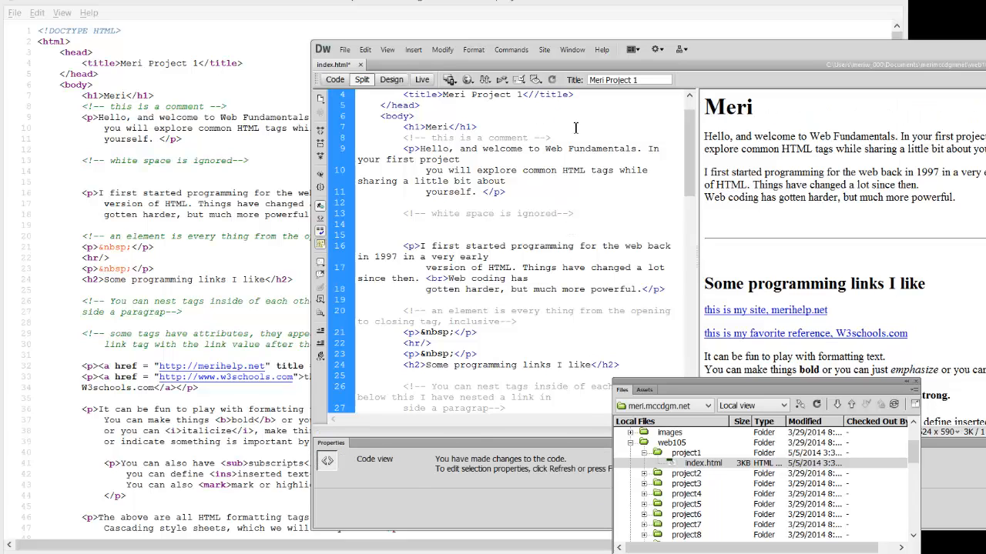
mouse_move(459, 171)
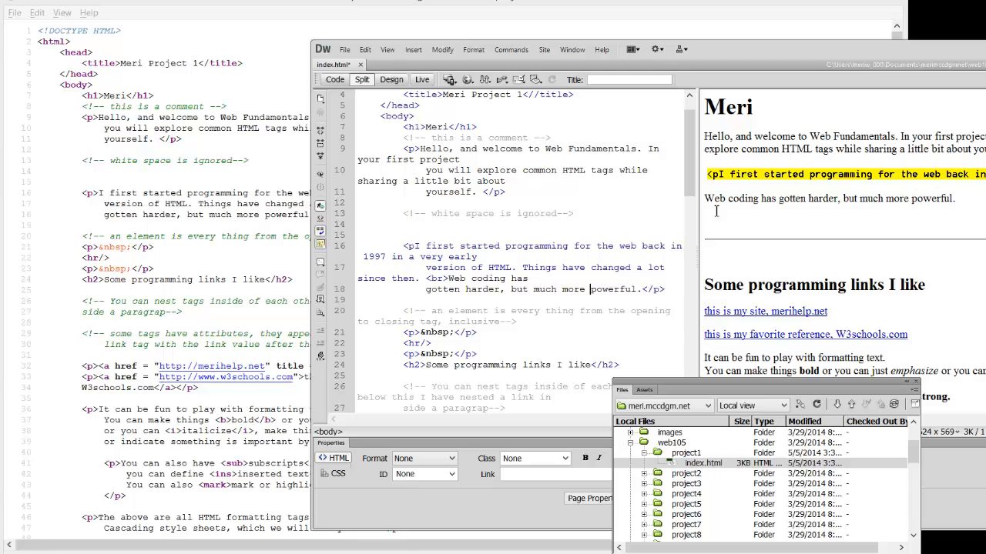
- Break the first-started-programming <p> tag to <pI and the first link's <a href to <ahref
scroll(down, 3)
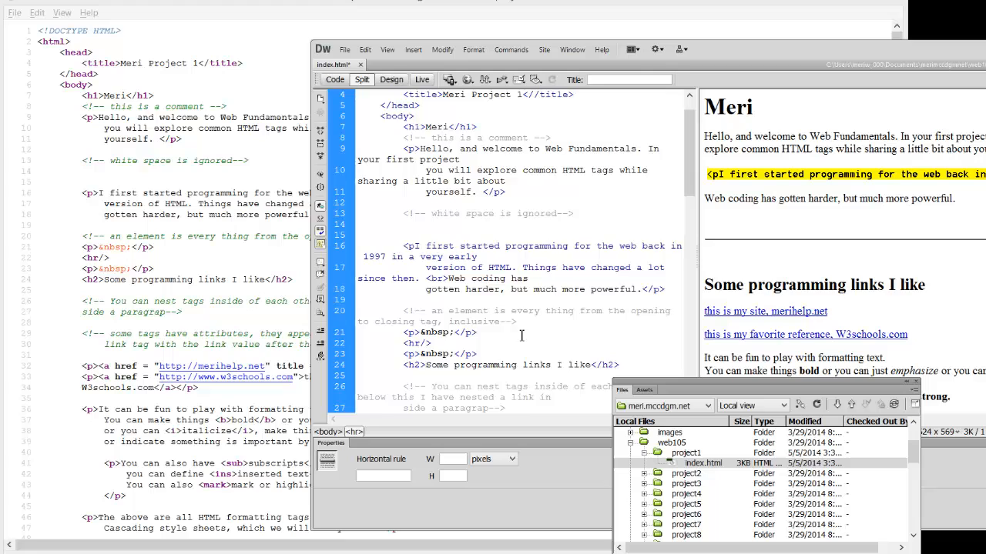
scroll(down, 3)
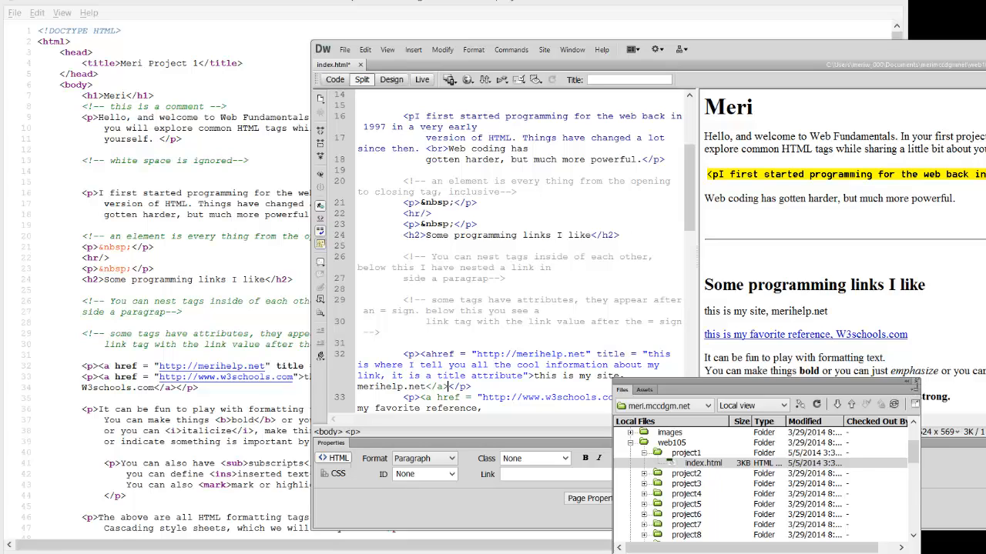
- Preview the broken Meri Project 1 page in Firefox, updating the testing-server copy
click(468, 80)
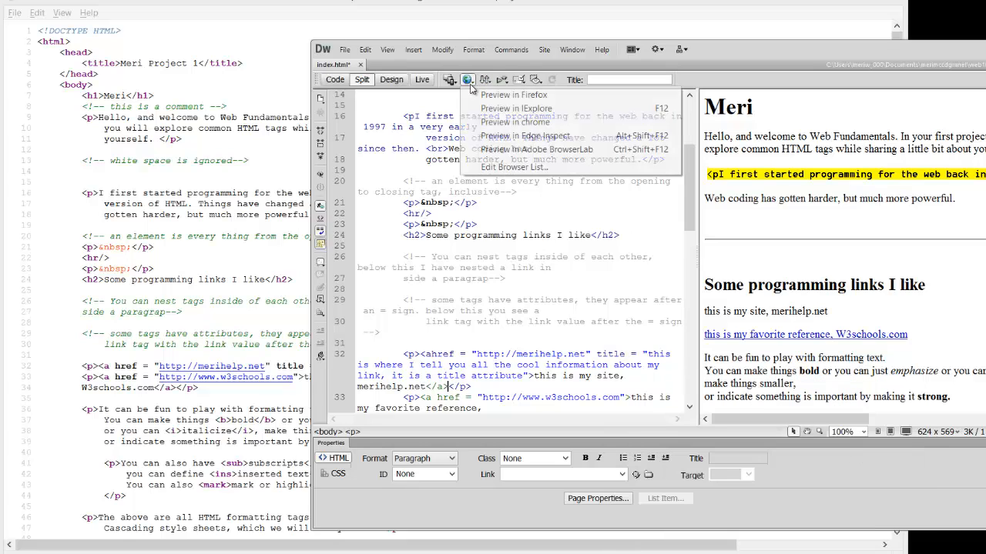
click(468, 81)
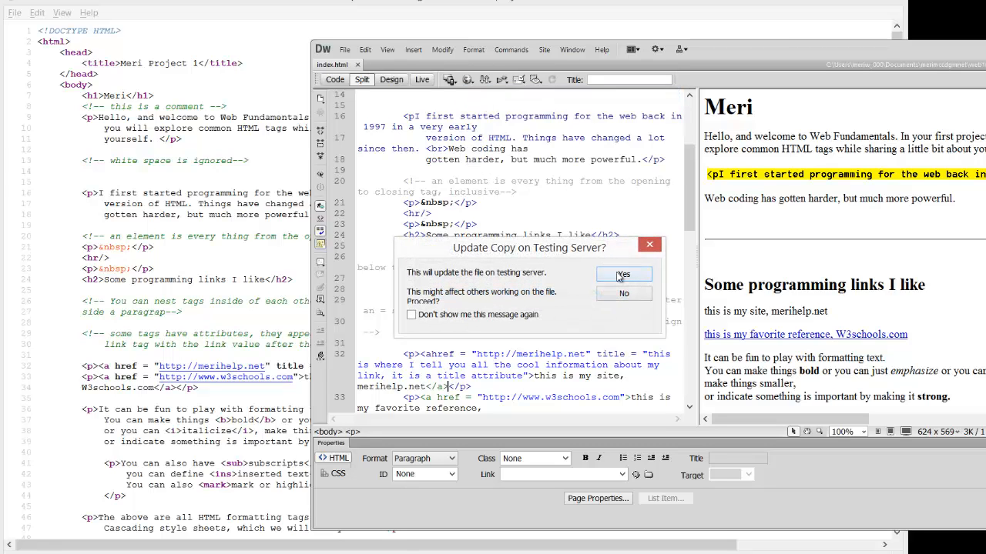
right_click(570, 277)
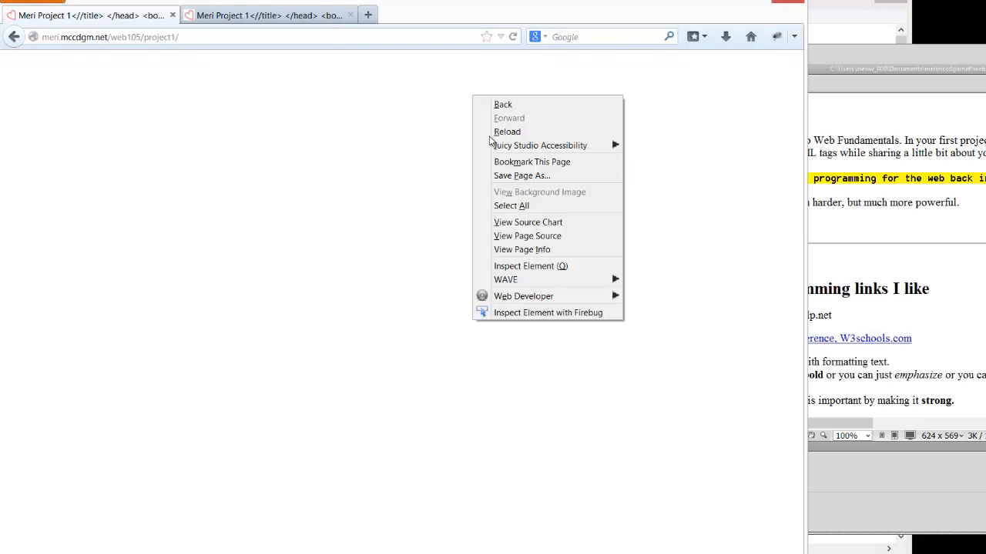
mouse_move(527, 222)
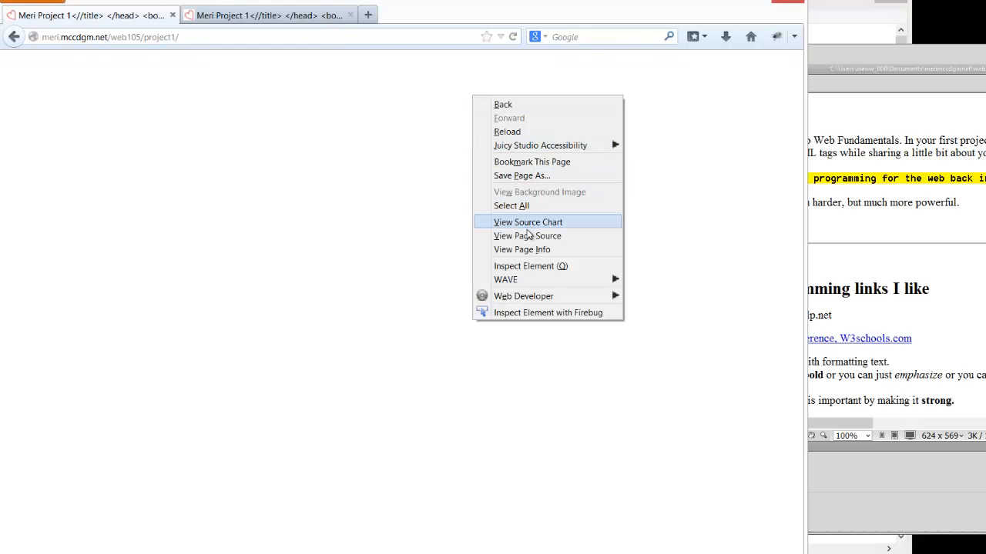
- View the uploaded page's source and scroll to the red-flagged paragraph and link tags
click(527, 235)
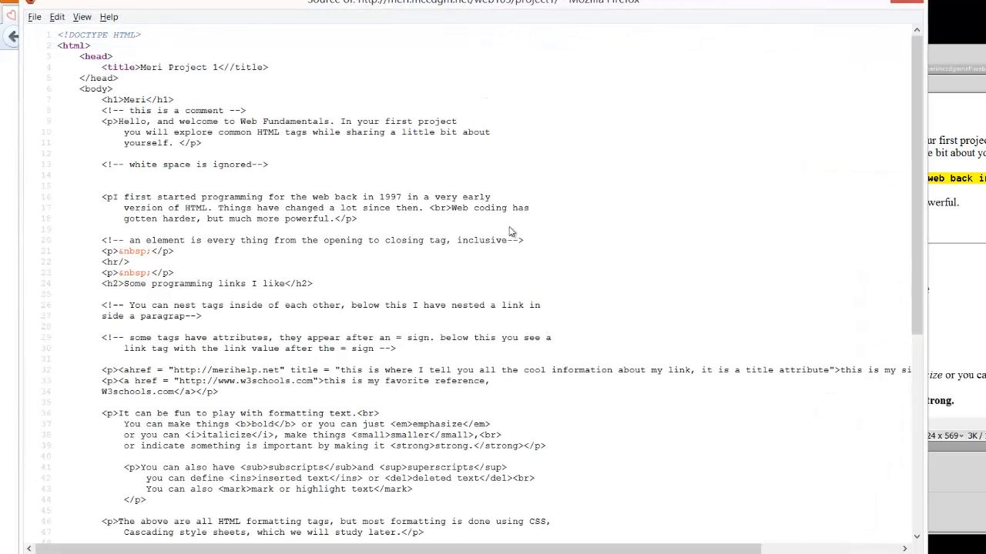
scroll(down, 3)
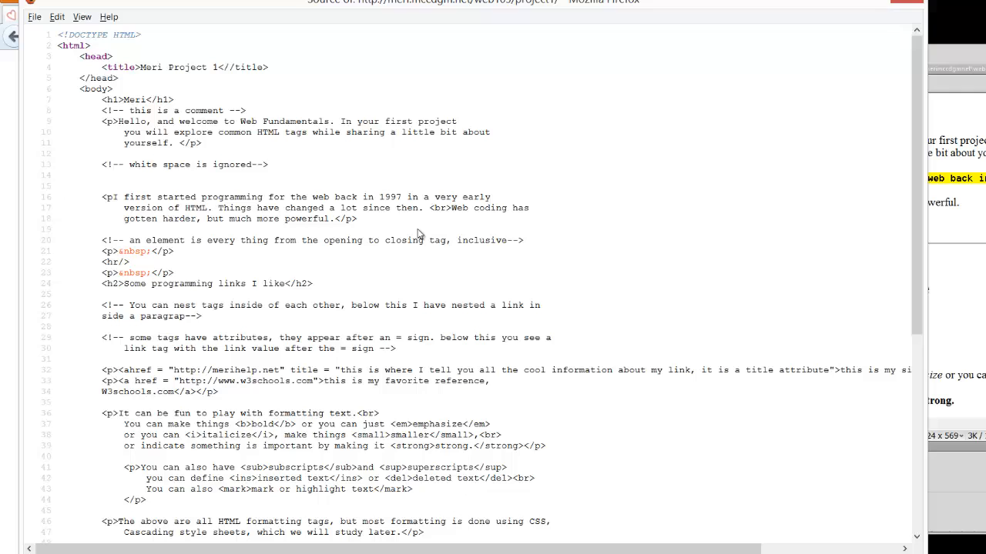
mouse_move(239, 83)
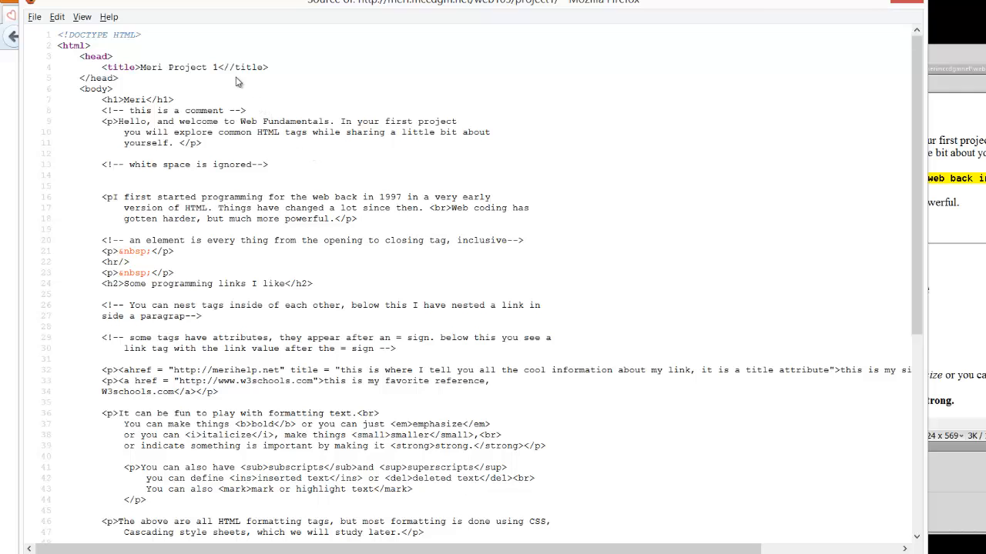
mouse_move(727, 179)
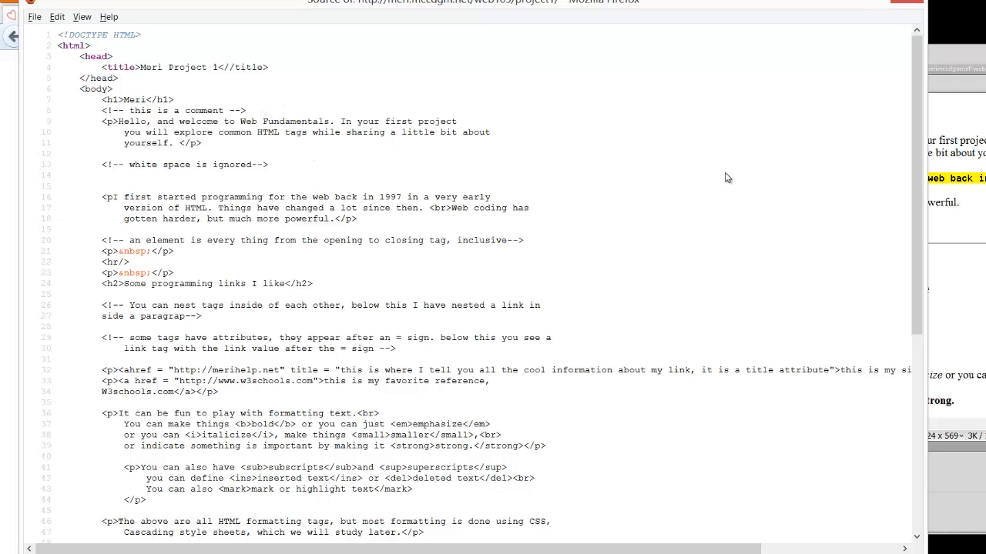
mouse_move(892, 235)
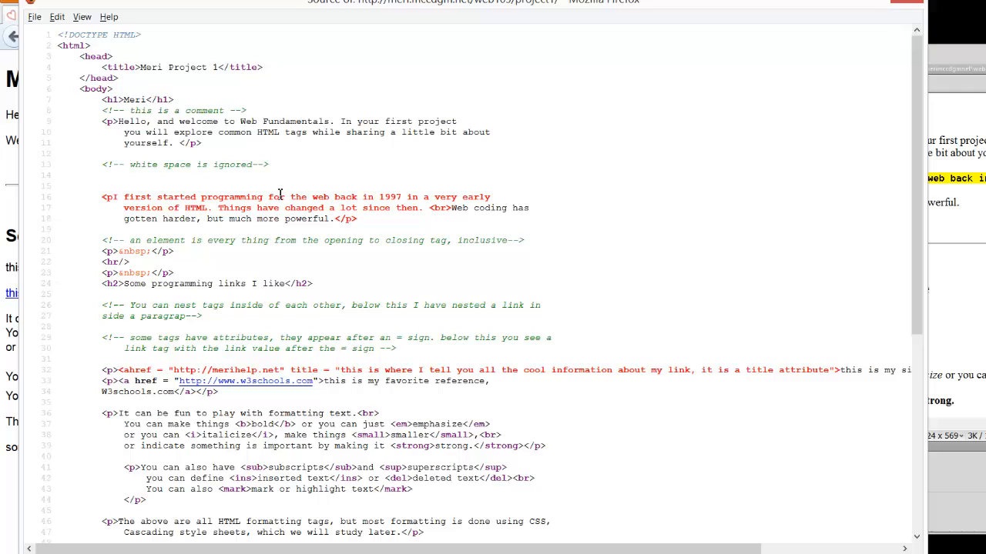
mouse_move(227, 77)
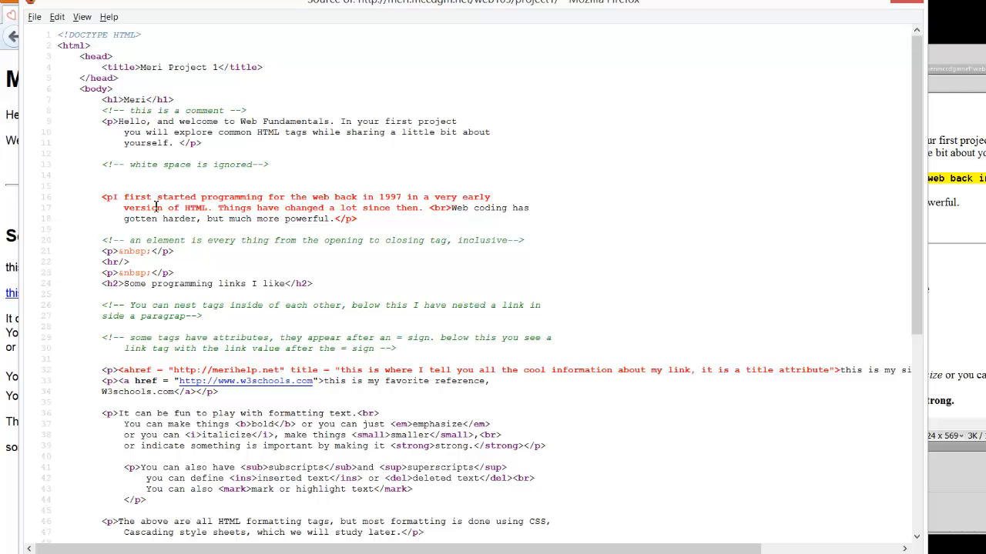
mouse_move(238, 202)
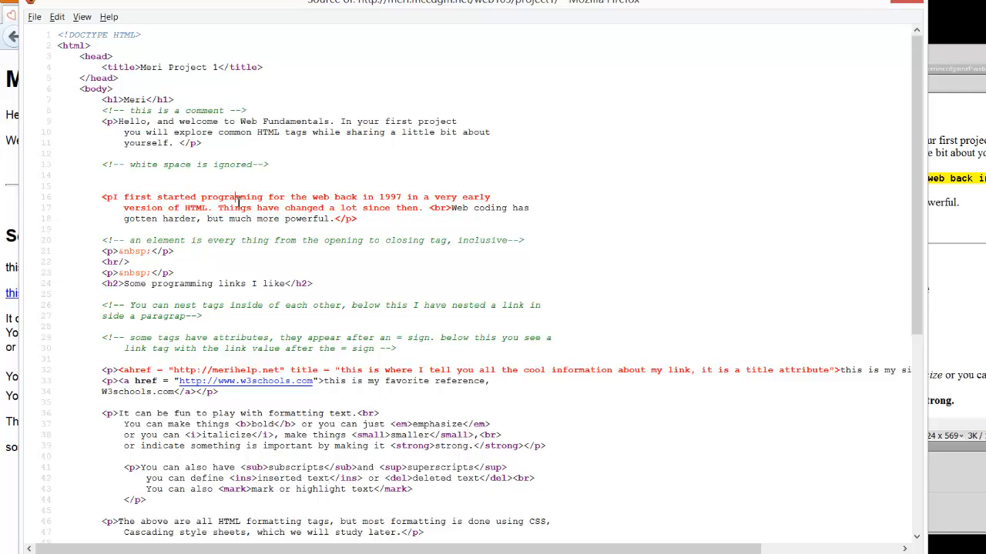
mouse_move(243, 208)
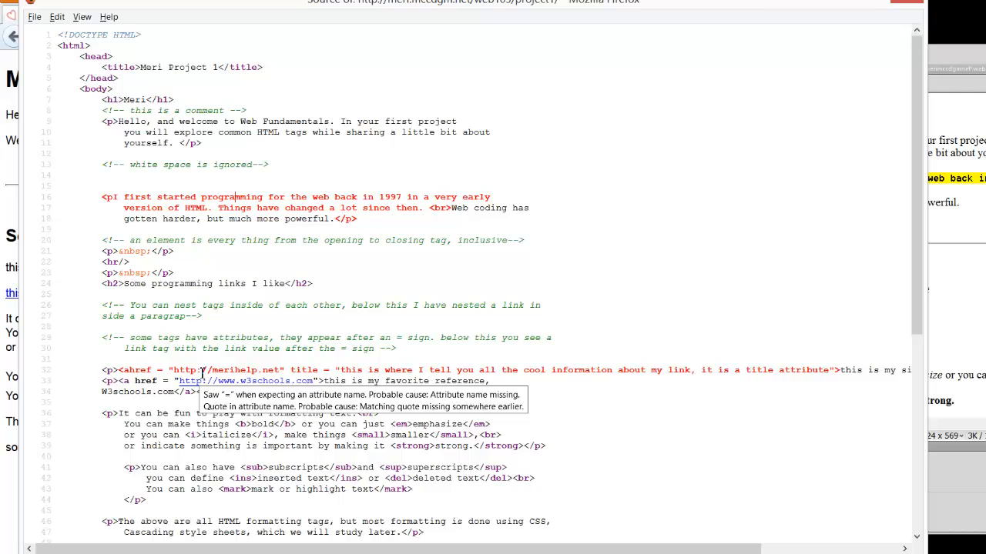
mouse_move(178, 360)
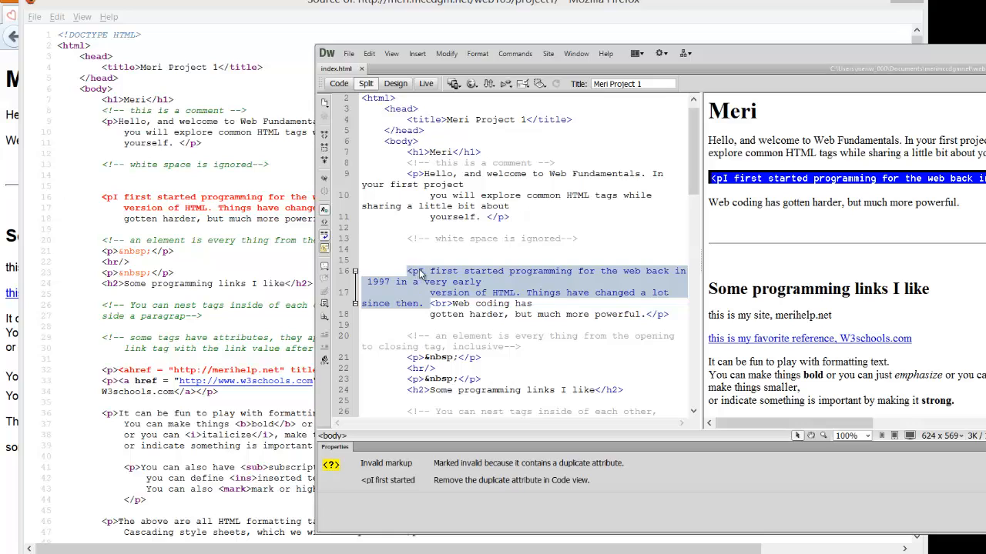
- Repair <pI to <p> and <ahref to <a href, then refresh the Firefox preview
click(419, 271)
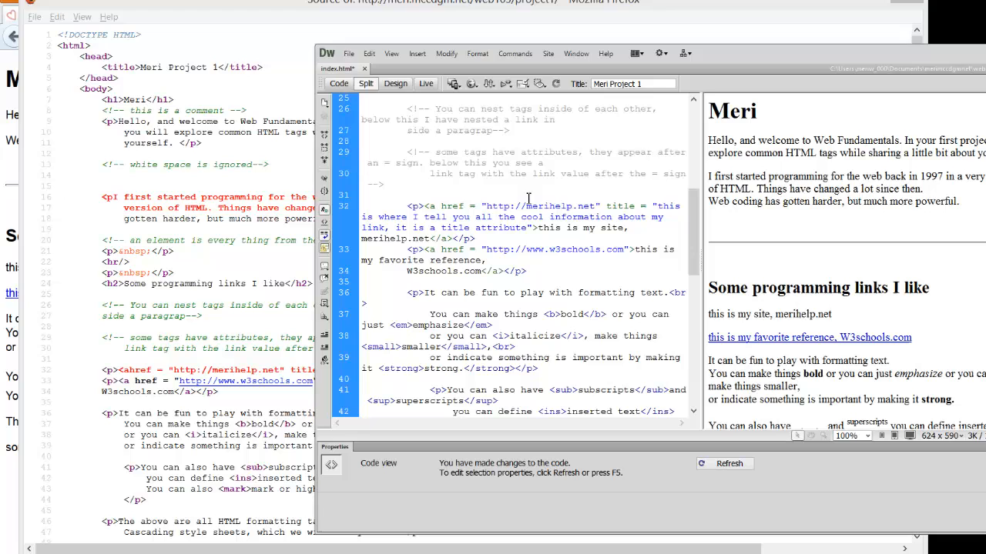
click(348, 52)
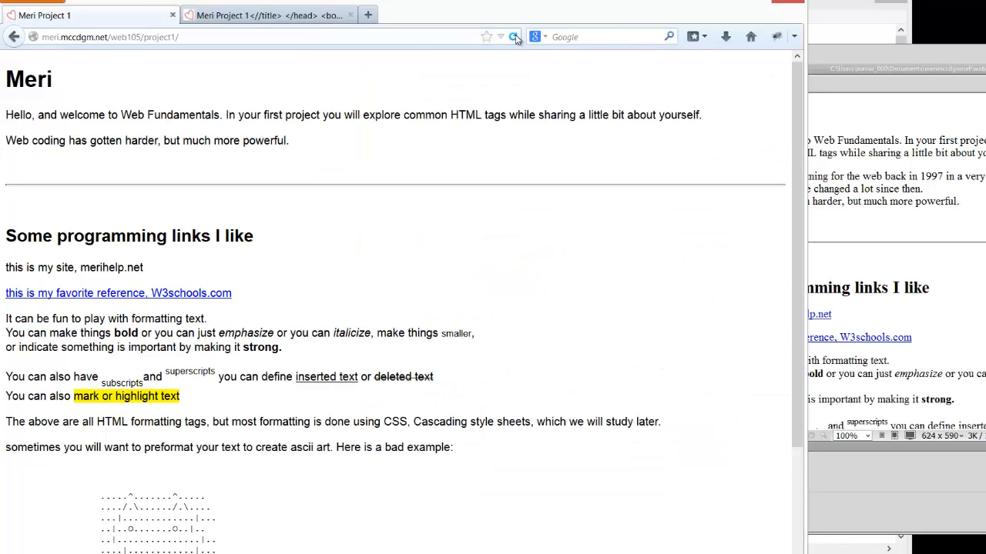
- Reload the corrected page and view its source, now showing no red errors
click(514, 37)
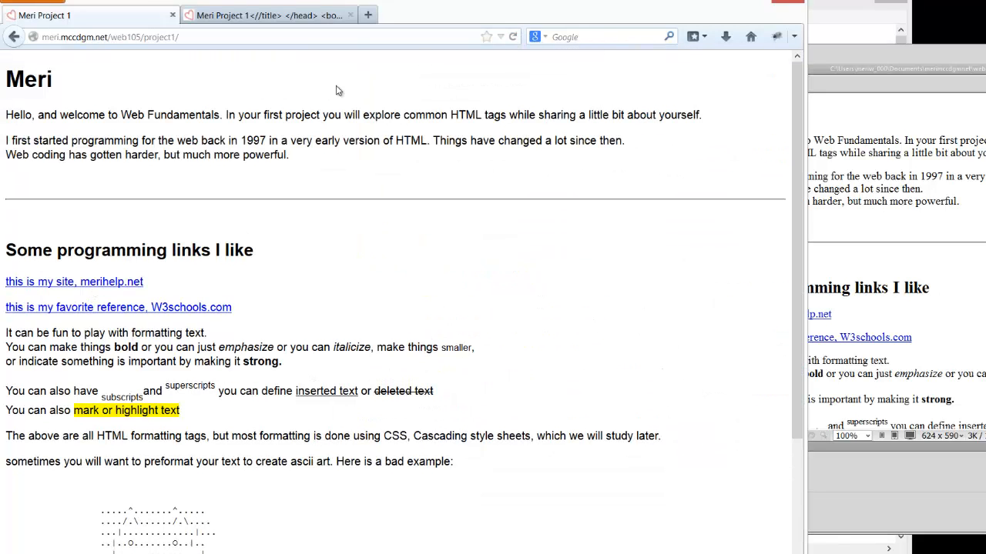
right_click(335, 90)
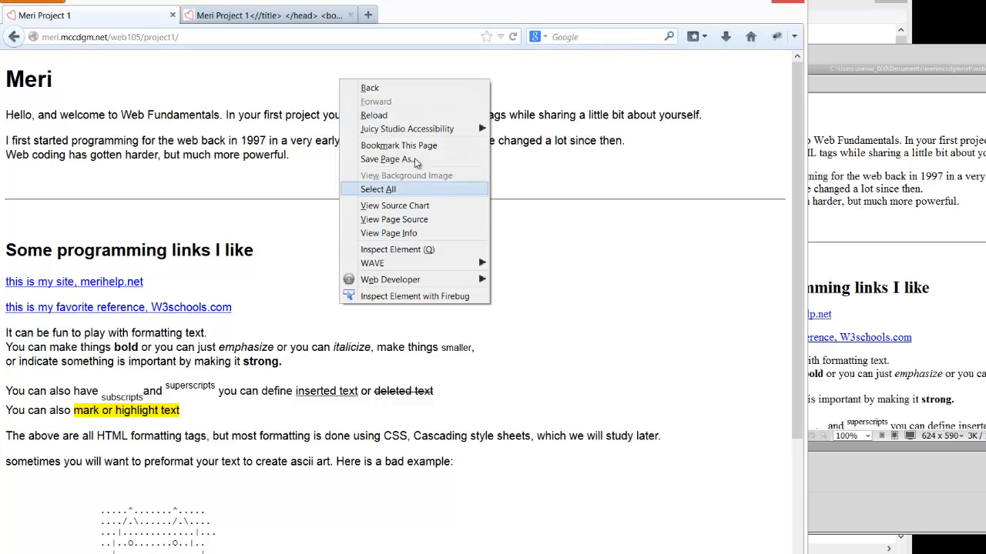
mouse_move(407, 188)
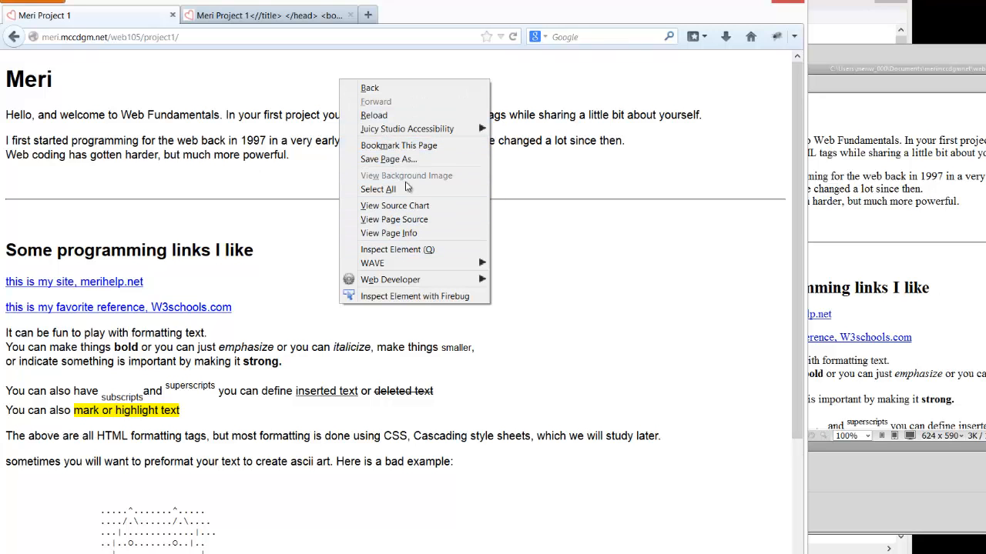
click(394, 218)
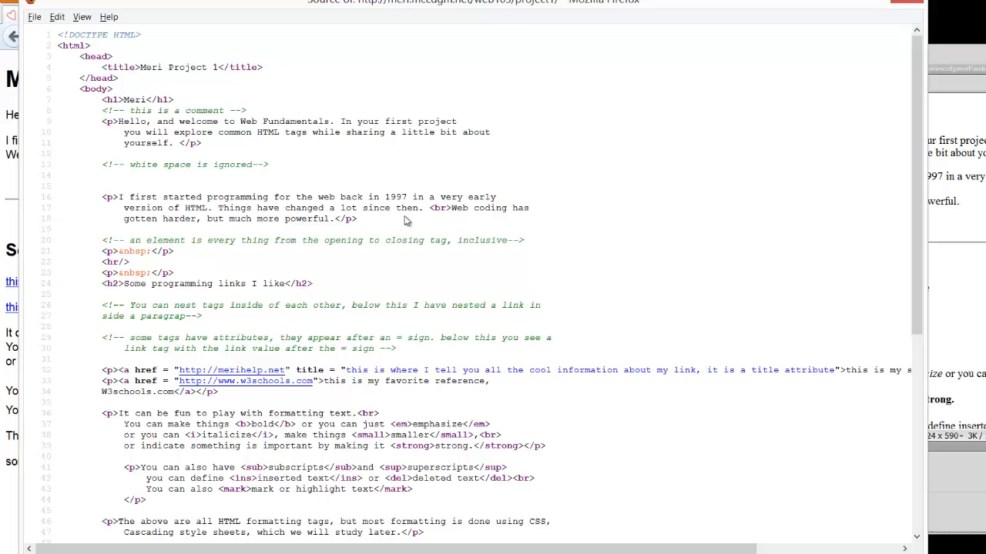
scroll(down, 3)
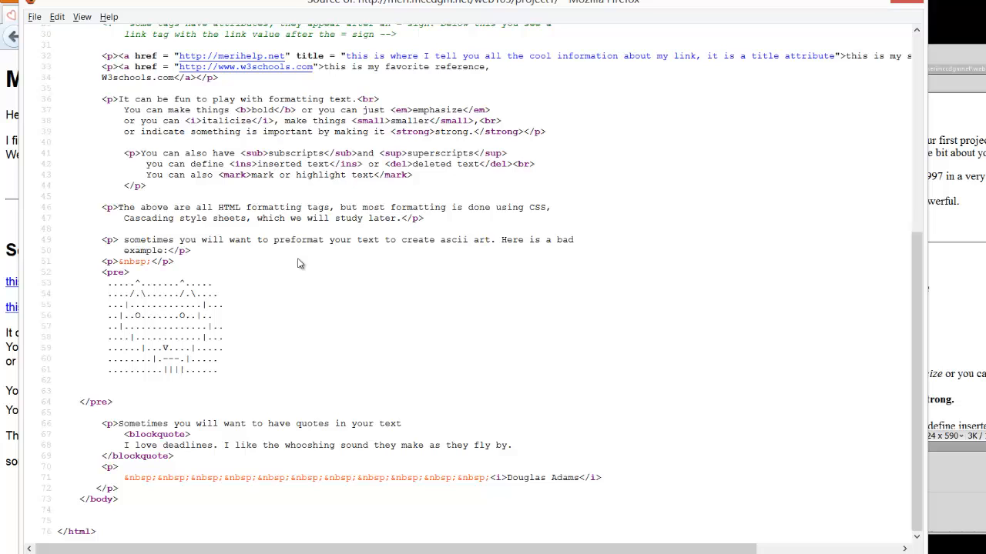
mouse_move(358, 268)
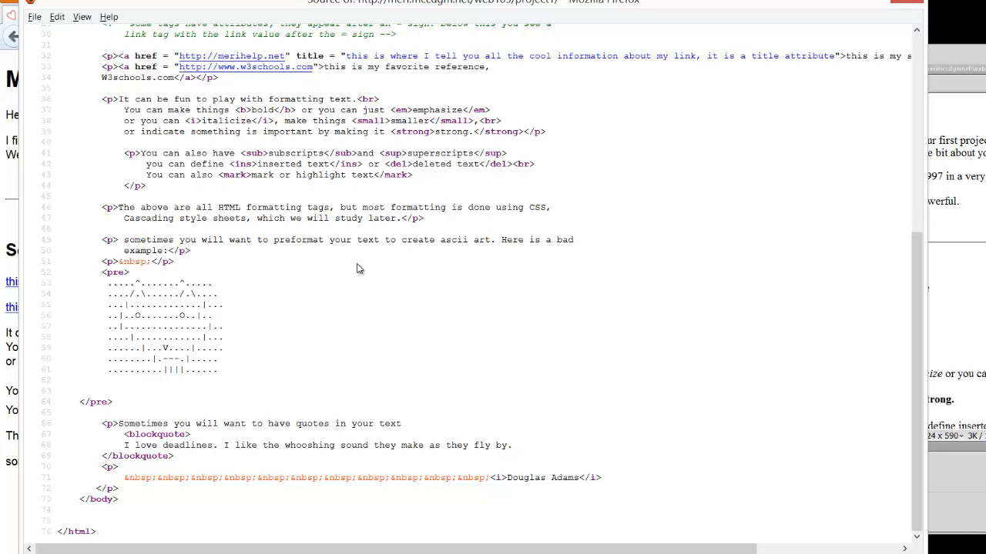